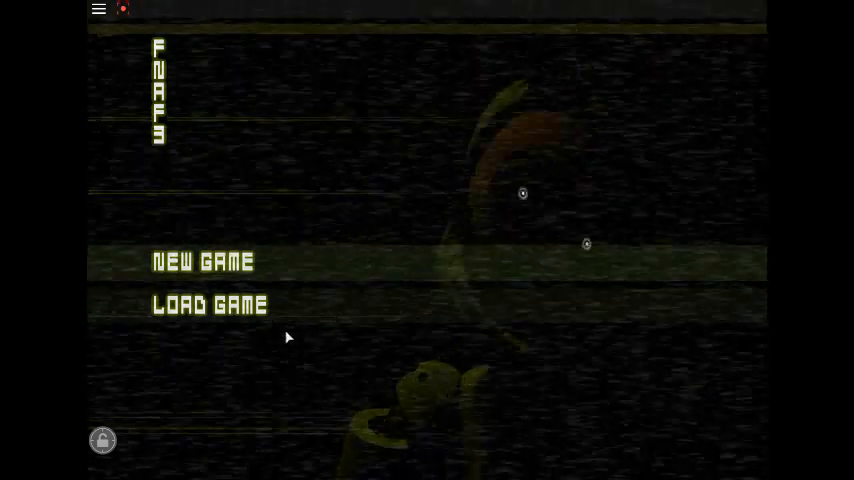
Start a new FNAF3 night from the title screen and wait for the 12 AM camera feed.
click(202, 261)
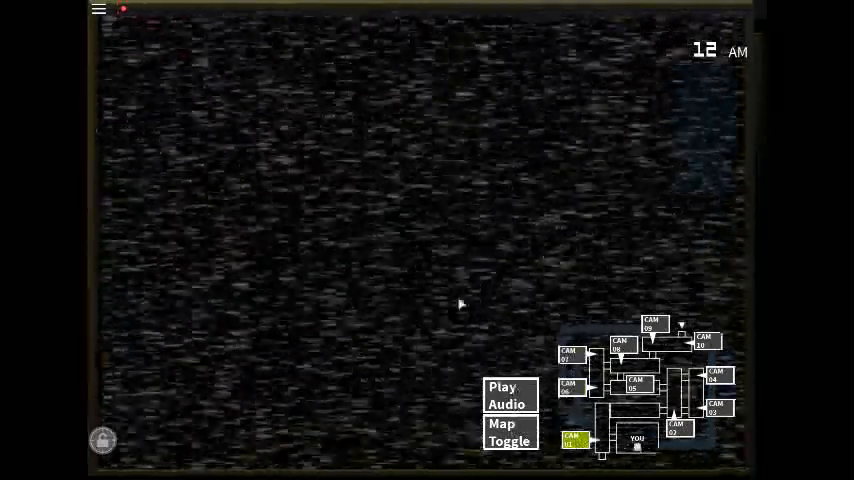
Switch the security feed to camera 08.
click(508, 395)
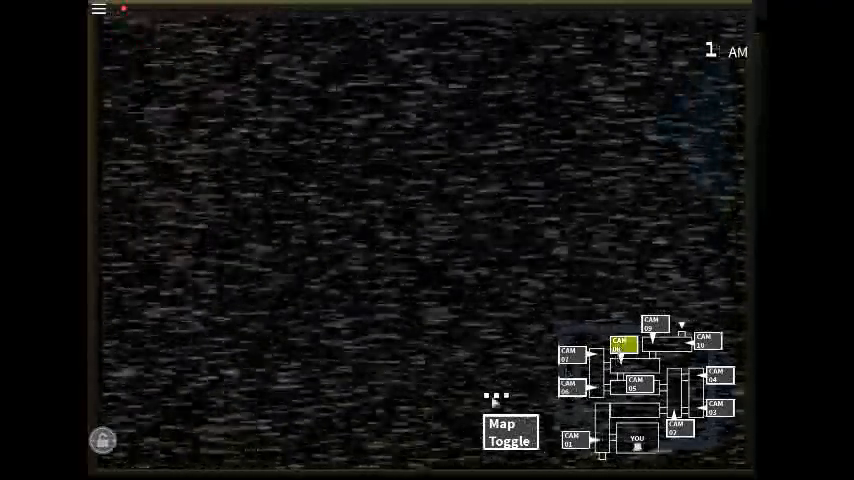
mouse_move(335, 82)
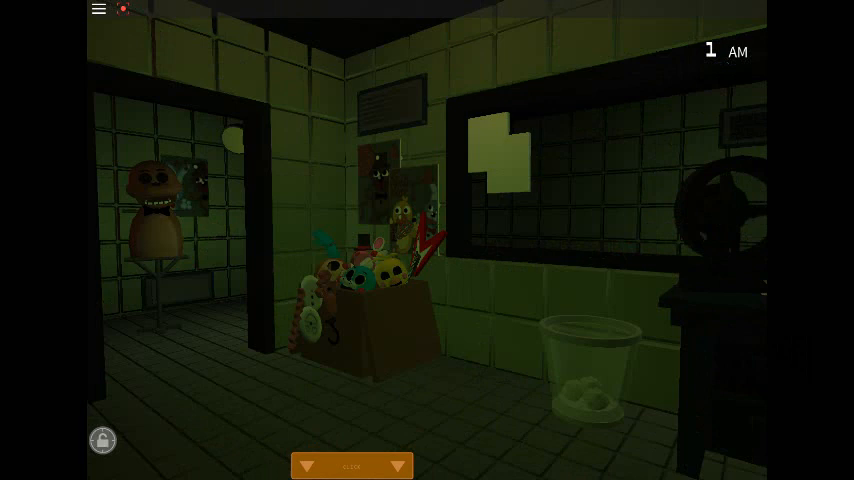
Open the maintenance panel, step through its options, exit, then reopen and close it again.
click(352, 466)
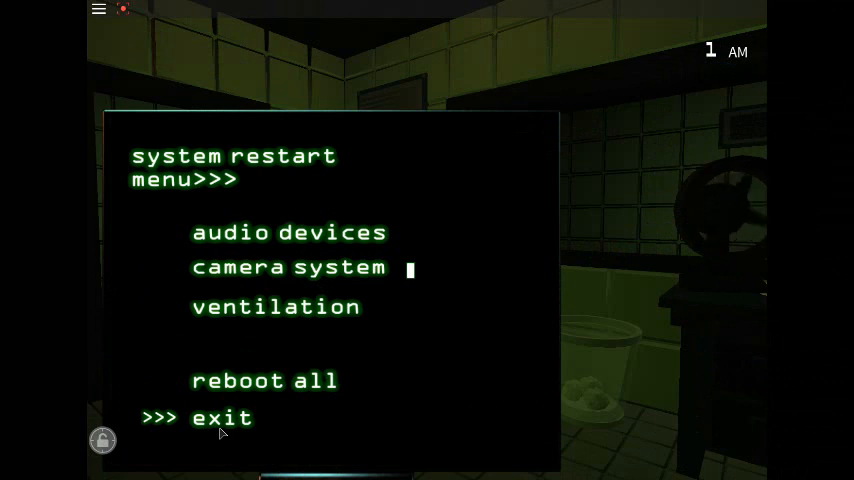
mouse_move(396, 389)
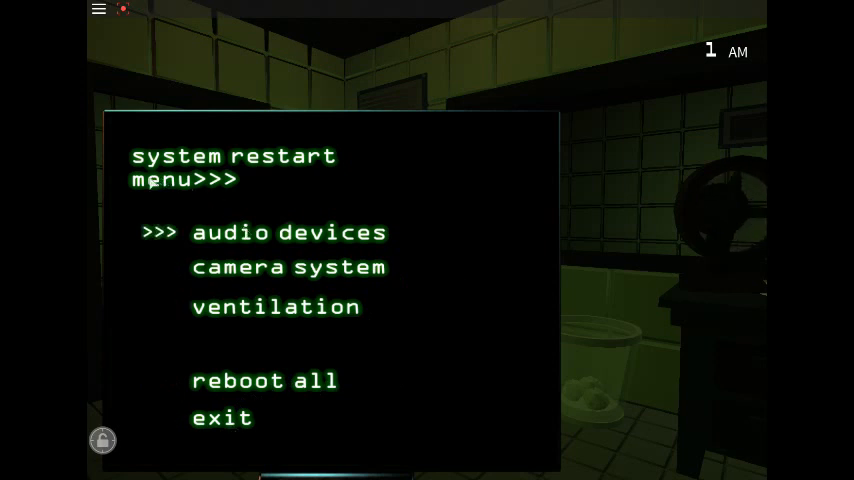
key(Down)
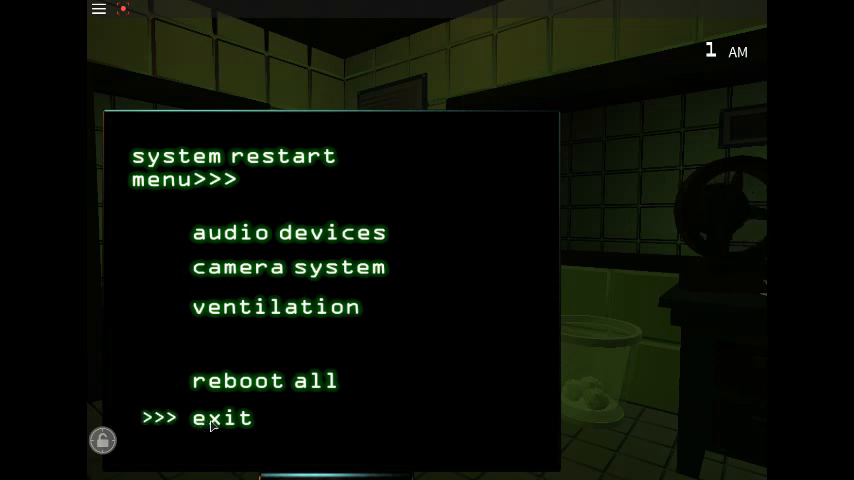
click(221, 417)
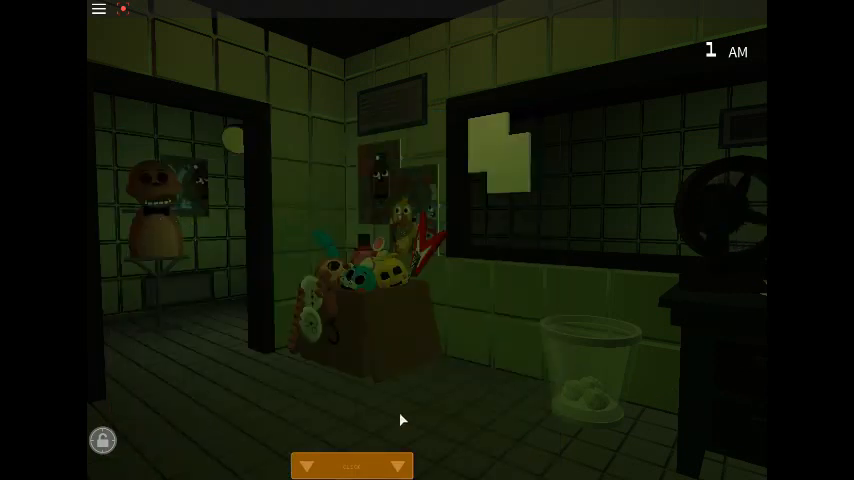
click(351, 466)
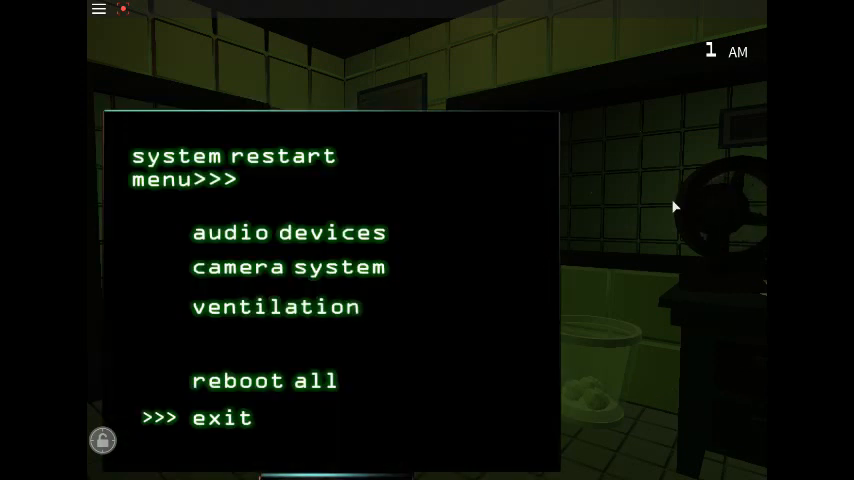
click(221, 417)
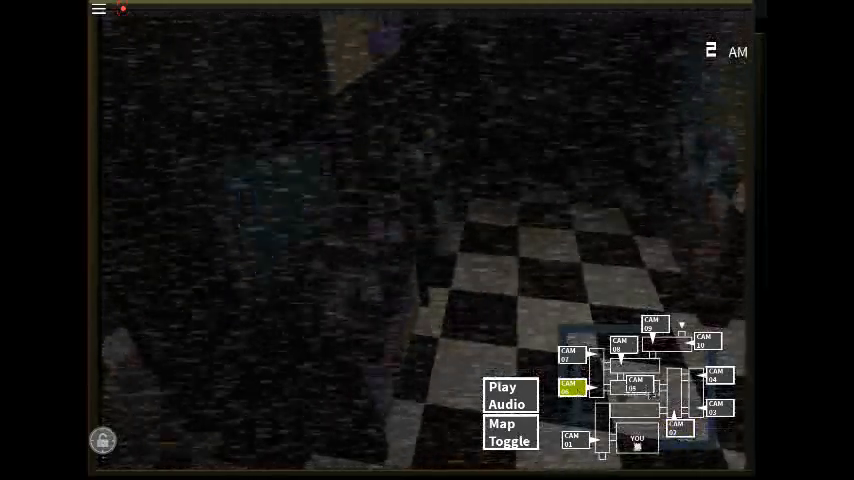
View camera 07, then lower the monitor back to the office.
click(638, 385)
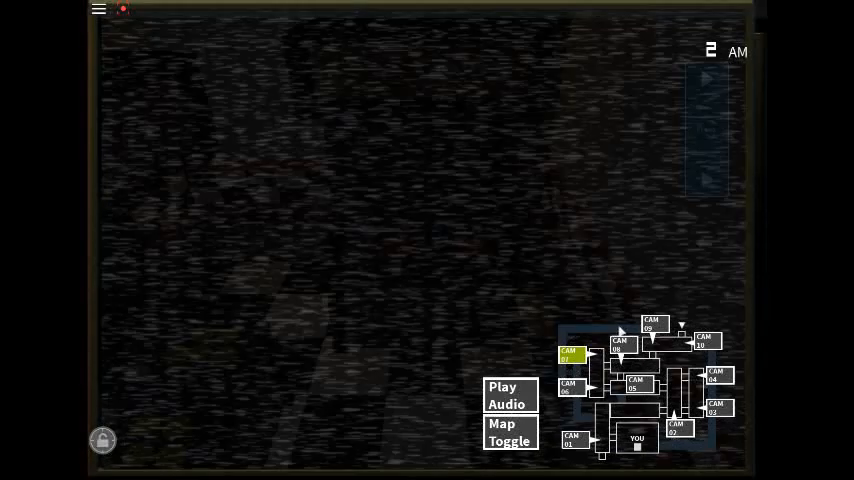
click(653, 323)
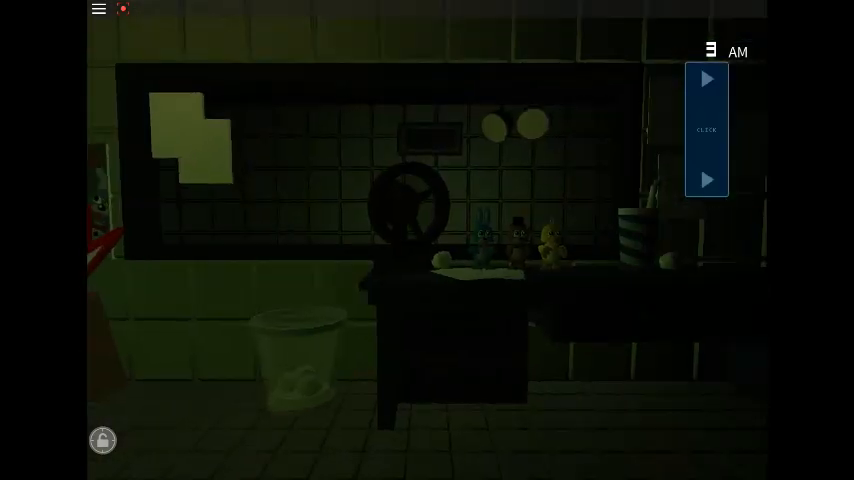
Raise the monitor from the office and switch the feed to camera 05.
click(706, 129)
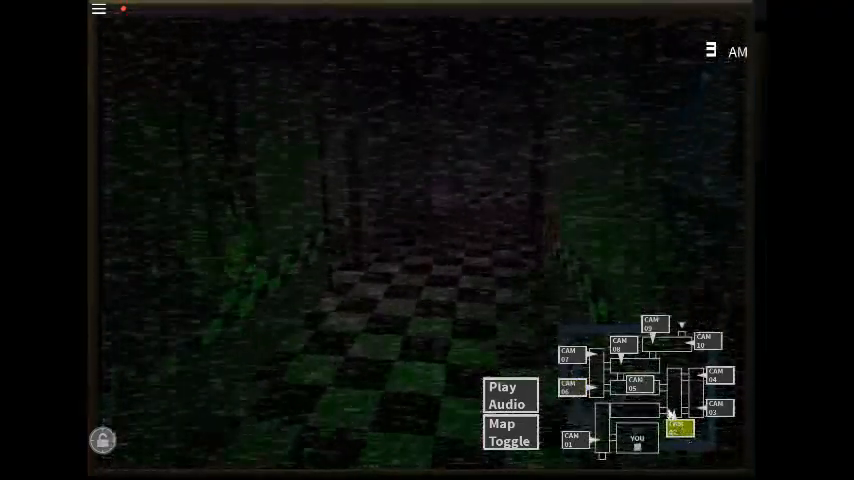
click(637, 386)
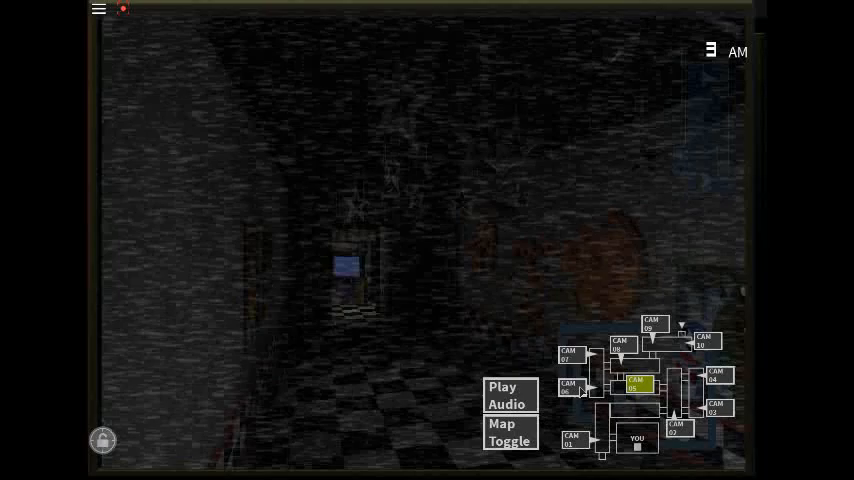